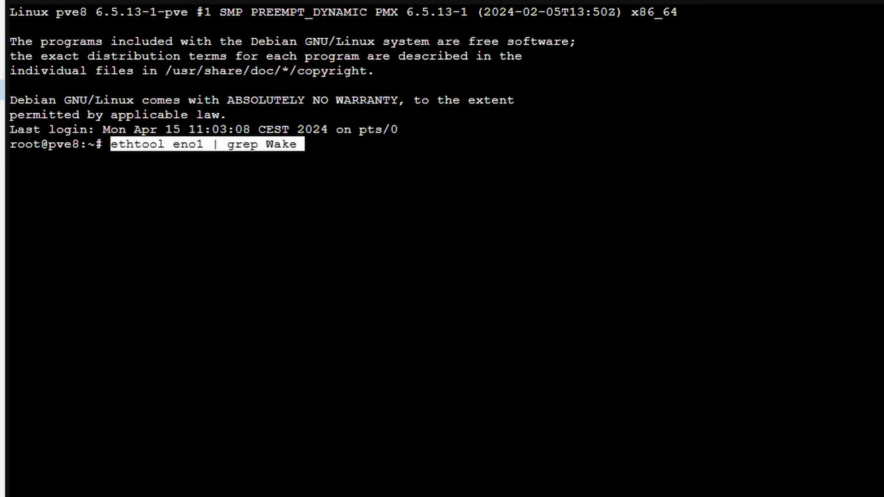
Run 'ethtool eno1 | grep Wake' showing Supports Wake-on and Wake-on both as 'd'.
{"action": "key", "text": "Return"}
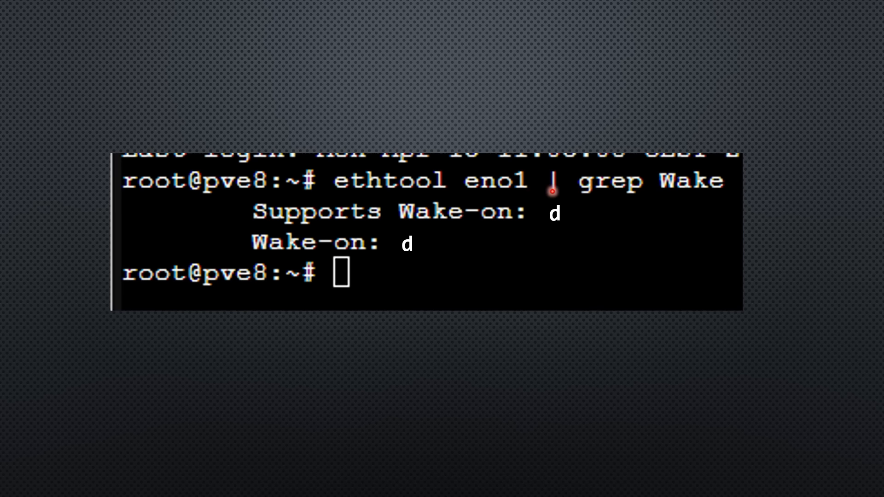
{"action": "mouse_move", "coordinate": [543, 387]}
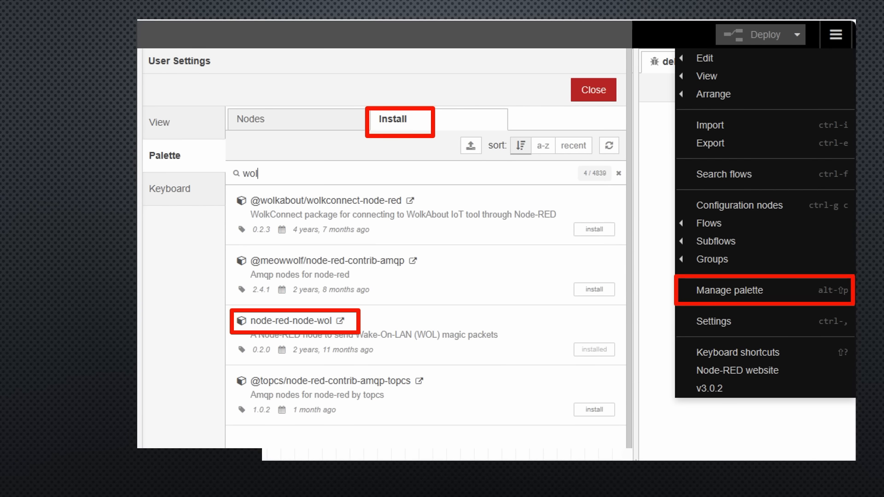
Filter the node palette with 'wake' to show the node-red-node-wol nodes.
{"action": "left_click", "coordinate": [592, 89]}
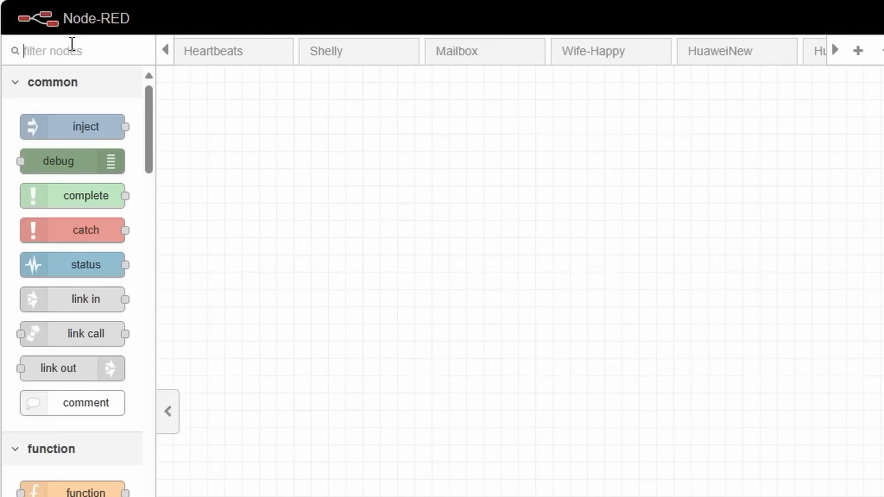
{"action": "type", "text": "wake"}
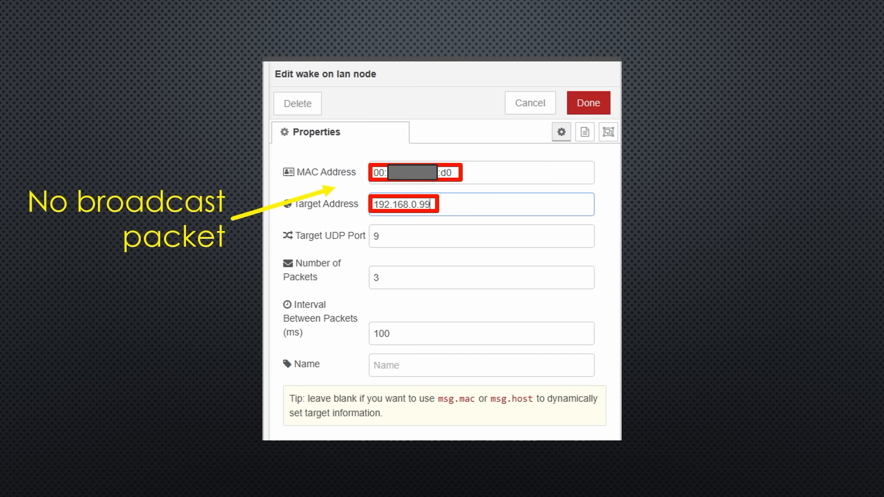
Add a Button card to the dashboard for the Proxmox Backup wake action.
{"action": "left_click", "coordinate": [587, 103]}
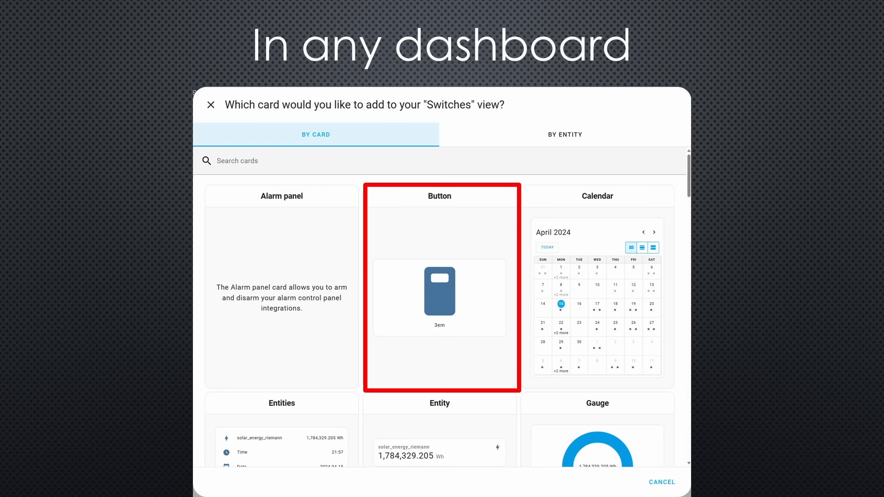
{"action": "left_click", "coordinate": [439, 290]}
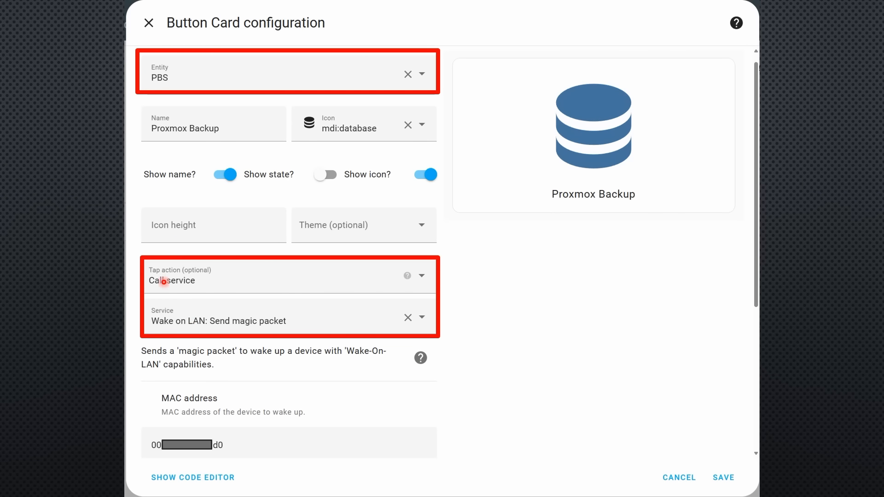
{"action": "mouse_move", "coordinate": [228, 428]}
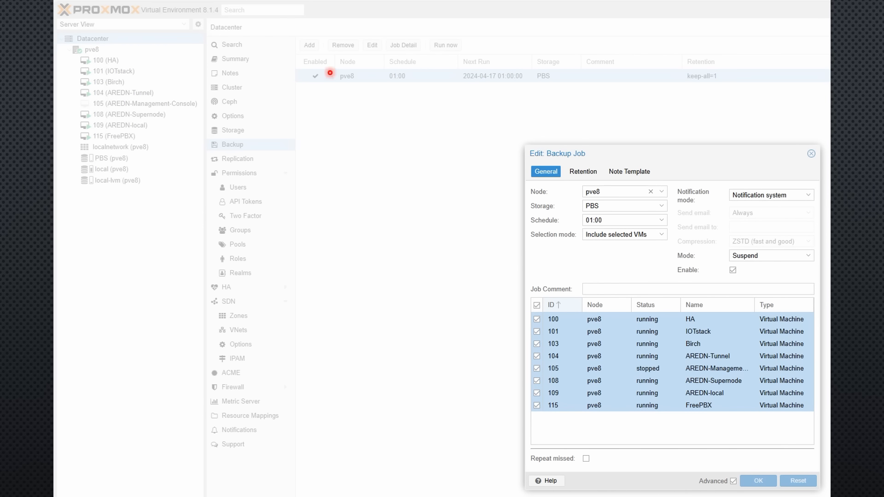
{"action": "mouse_move", "coordinate": [498, 122]}
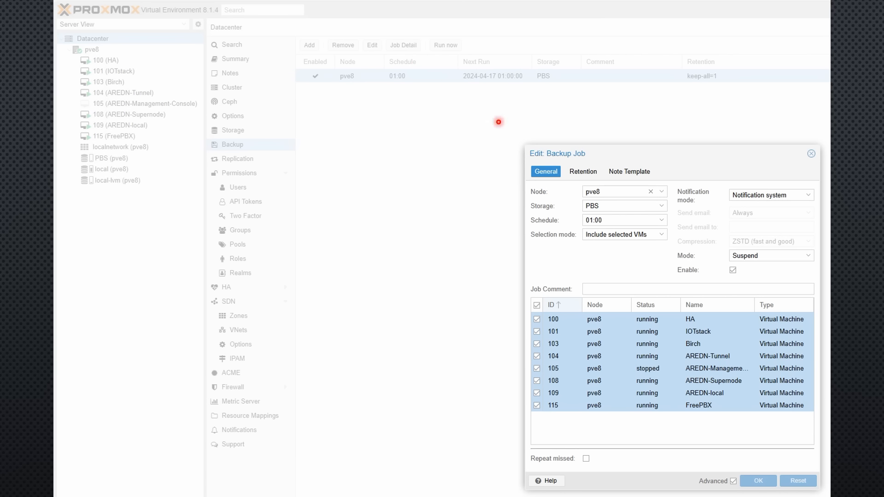
{"action": "mouse_move", "coordinate": [400, 167]}
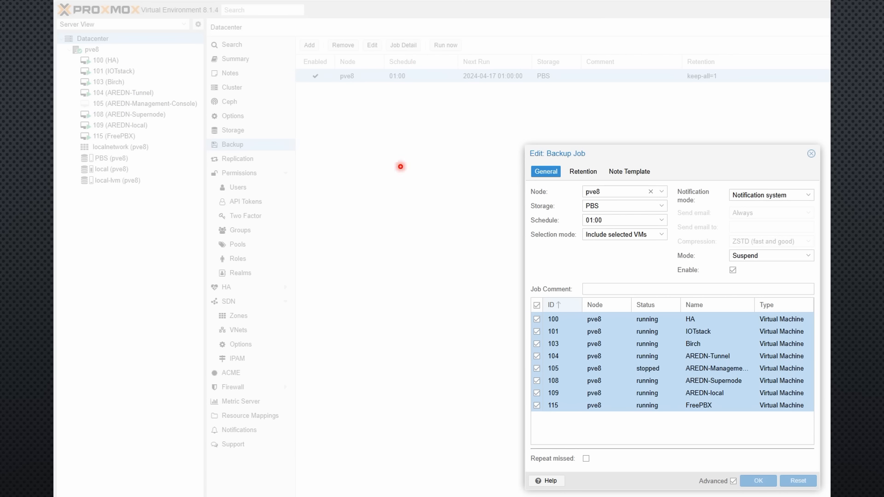
{"action": "mouse_move", "coordinate": [406, 88]}
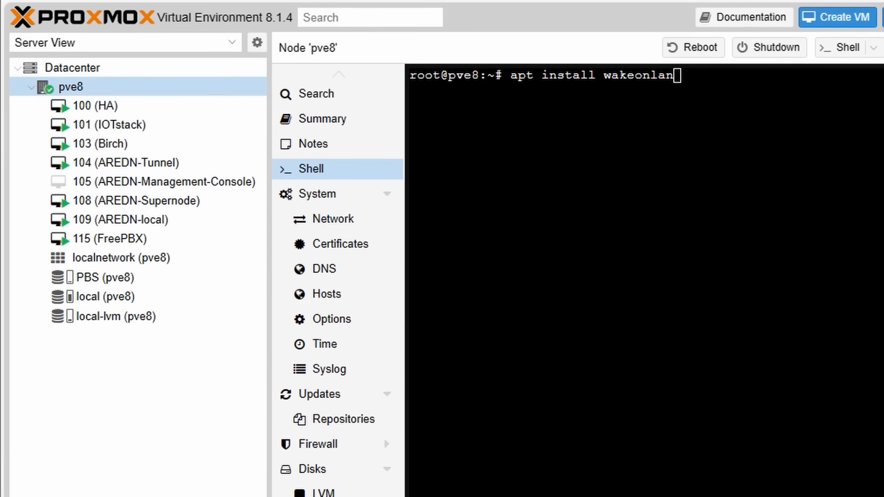
Install wakeonlan on pve8 and send a magic packet to the backup server's MAC.
{"action": "key", "text": "Return"}
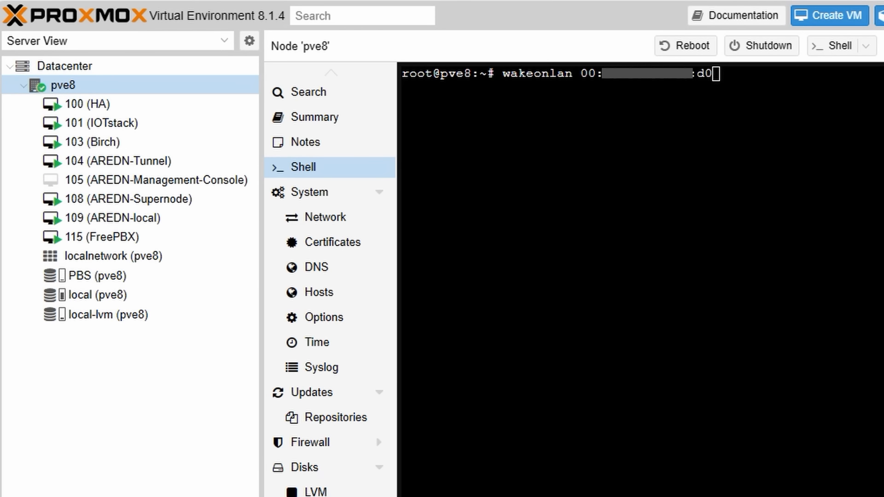
{"action": "key", "text": "Return"}
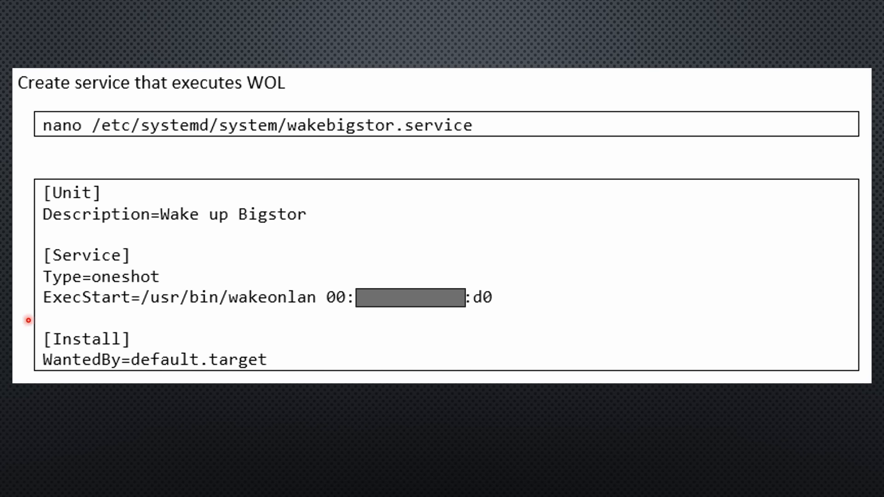
{"action": "mouse_move", "coordinate": [284, 312]}
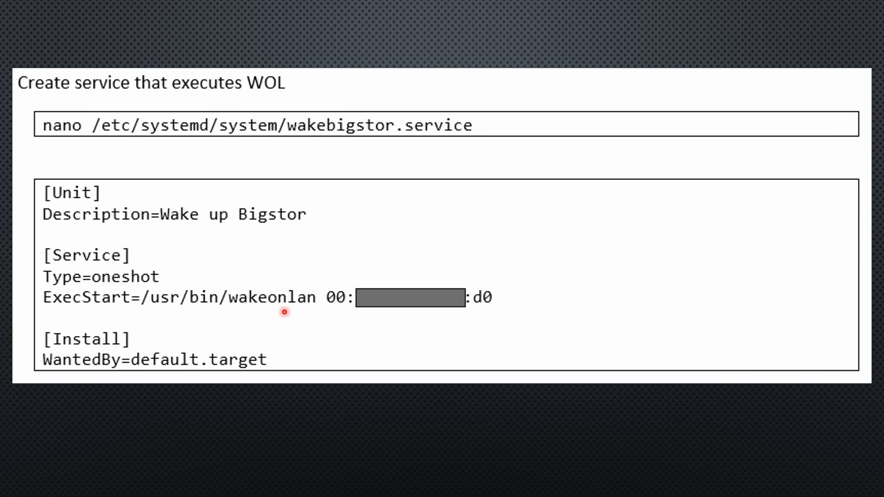
{"action": "mouse_move", "coordinate": [454, 313]}
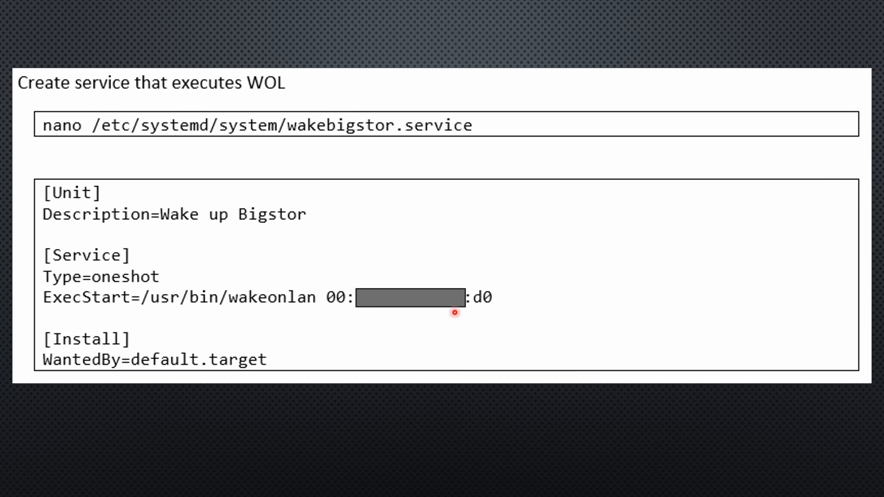
{"action": "mouse_move", "coordinate": [426, 140]}
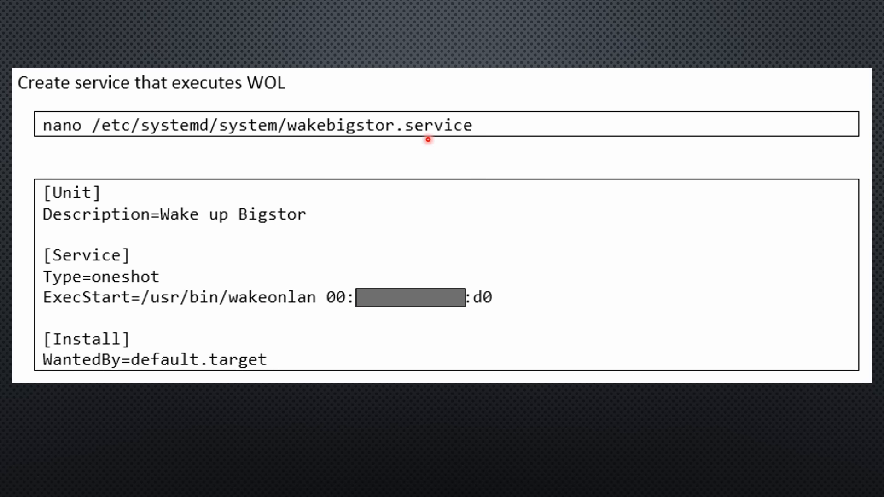
{"action": "mouse_move", "coordinate": [434, 145]}
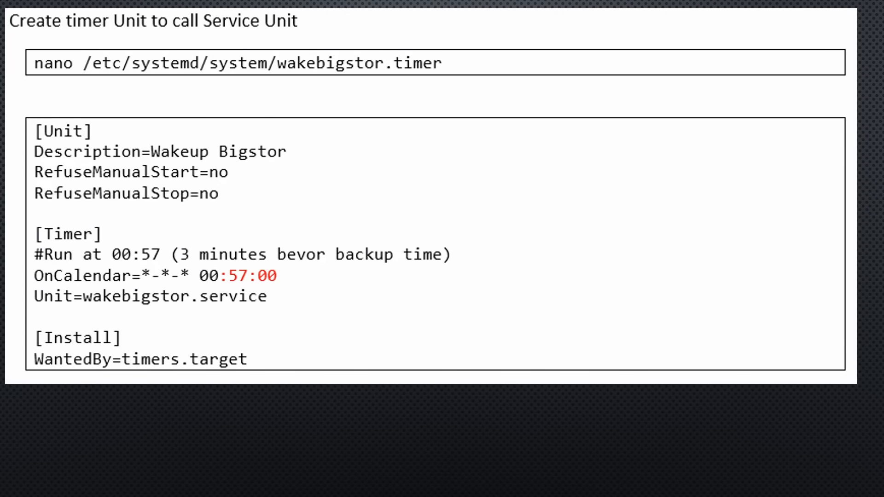
{"action": "mouse_move", "coordinate": [288, 65]}
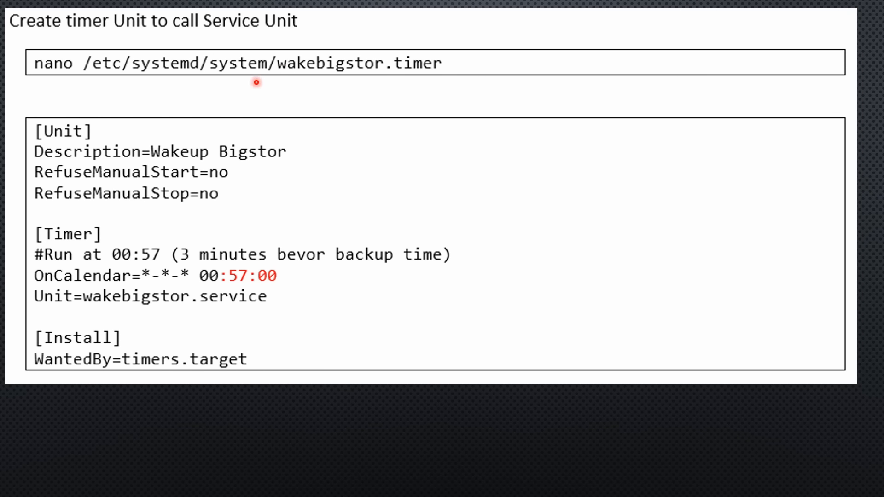
{"action": "mouse_move", "coordinate": [33, 289]}
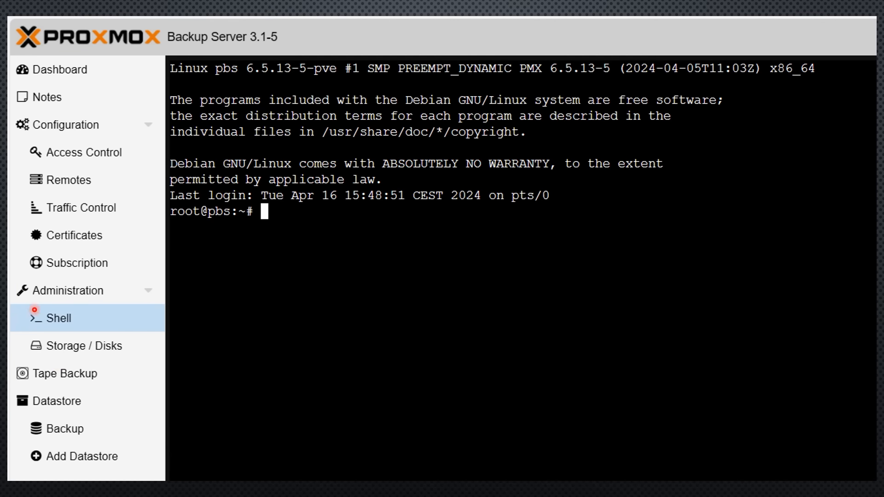
{"action": "mouse_move", "coordinate": [185, 43]}
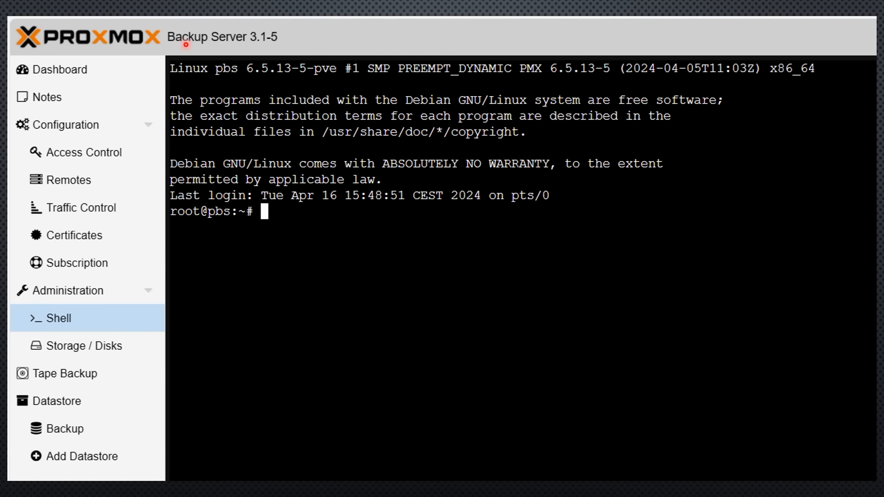
Select Administration > Shell to reach the backup server's root console.
{"action": "left_click", "coordinate": [53, 69]}
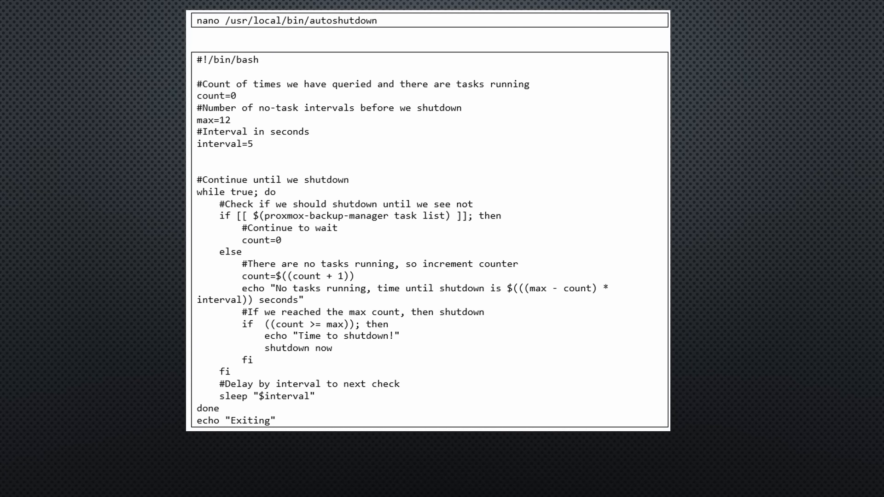
{"action": "mouse_move", "coordinate": [329, 212]}
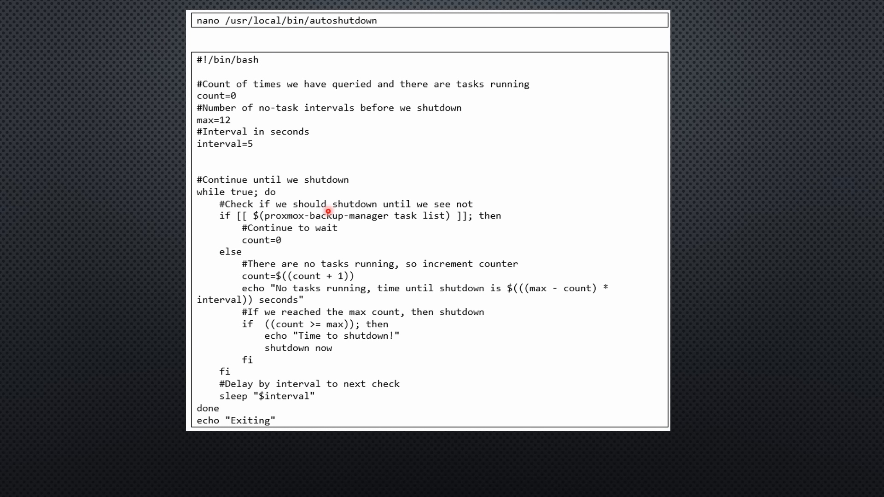
{"action": "mouse_move", "coordinate": [517, 224]}
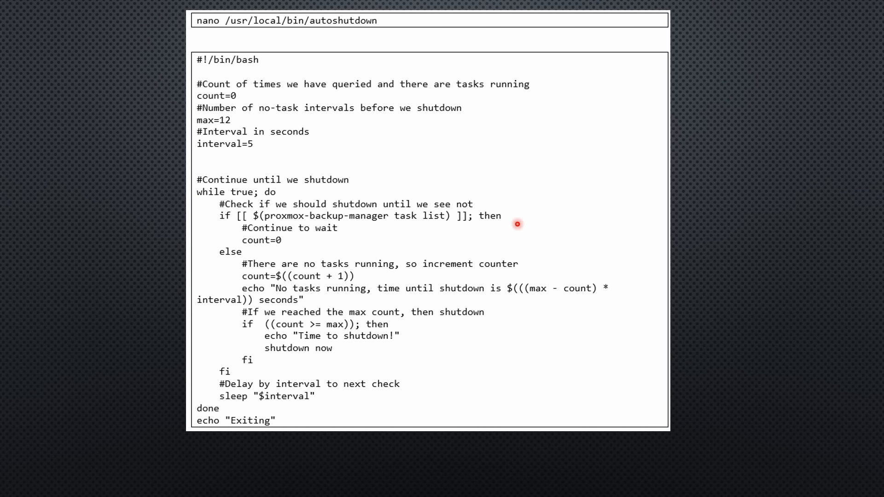
{"action": "mouse_move", "coordinate": [233, 105]}
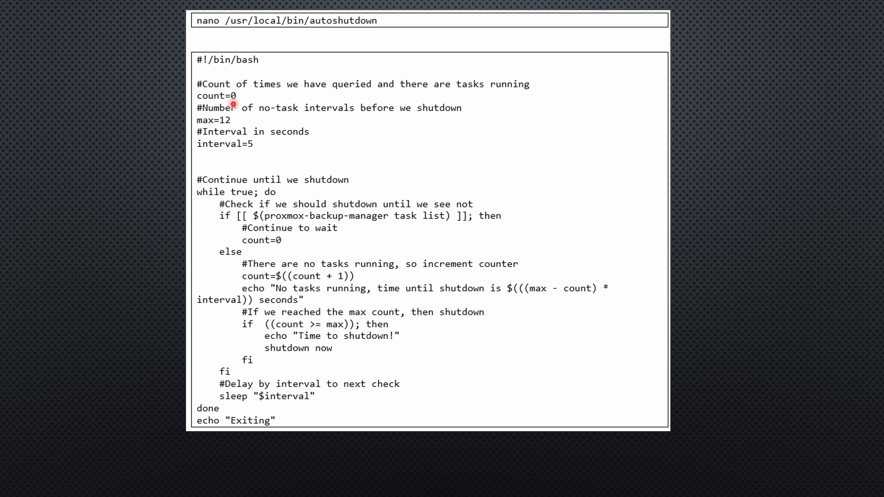
{"action": "mouse_move", "coordinate": [347, 398]}
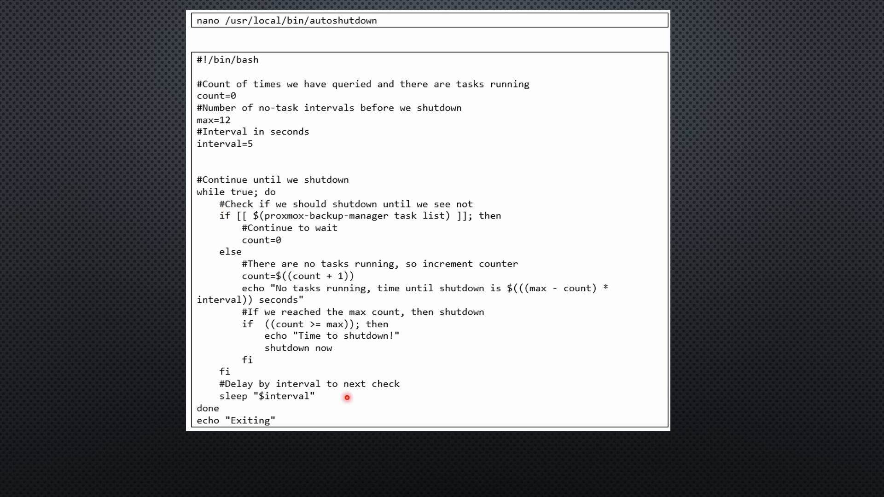
{"action": "mouse_move", "coordinate": [303, 360]}
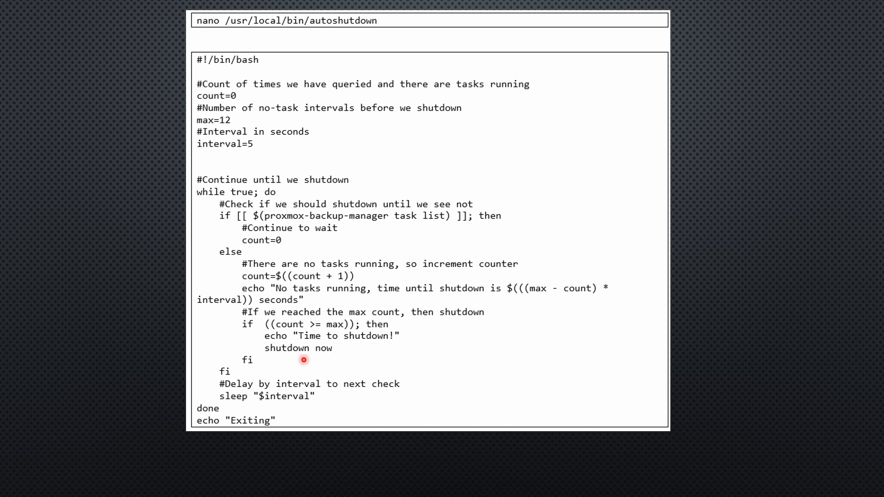
{"action": "mouse_move", "coordinate": [303, 359]}
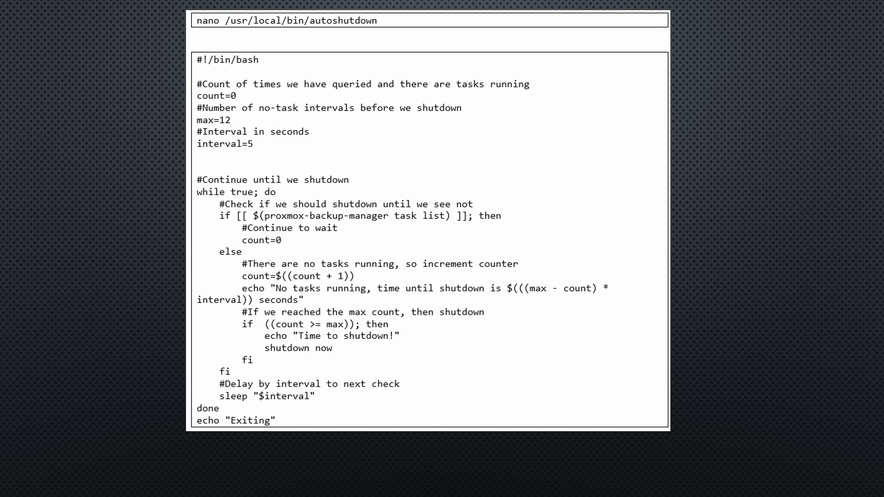